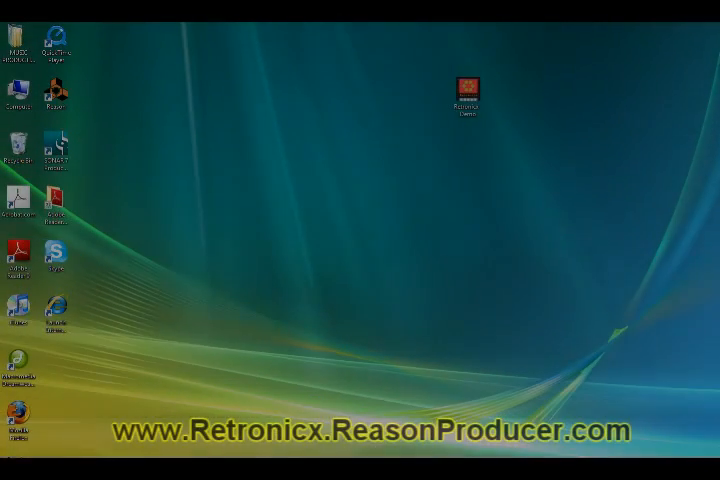
{"action": "mouse_move", "coordinate": [538, 255]}
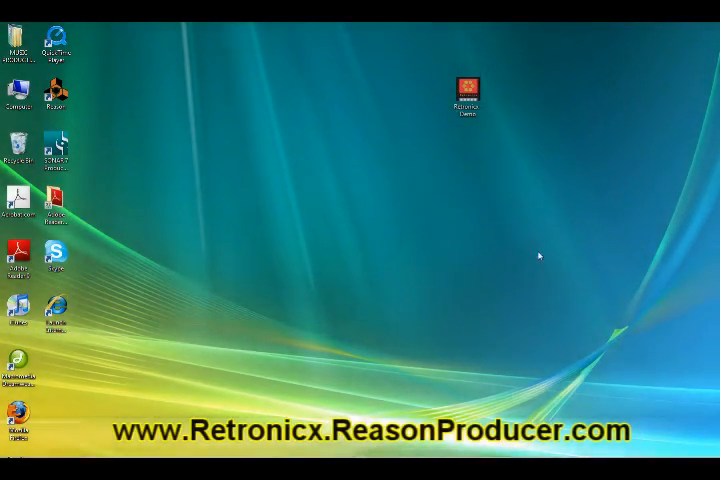
{"action": "mouse_move", "coordinate": [538, 180]}
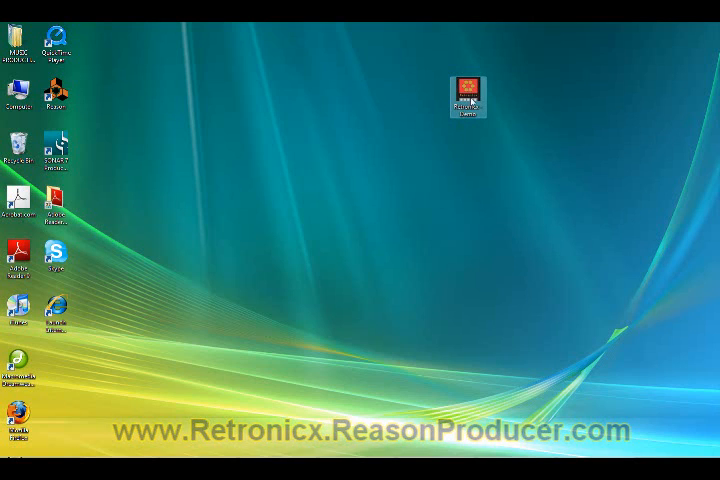
Step: Open the Retronicx - Demo folder from the desktop, look inside, and close it
{"action": "double_click", "coordinate": [467, 90]}
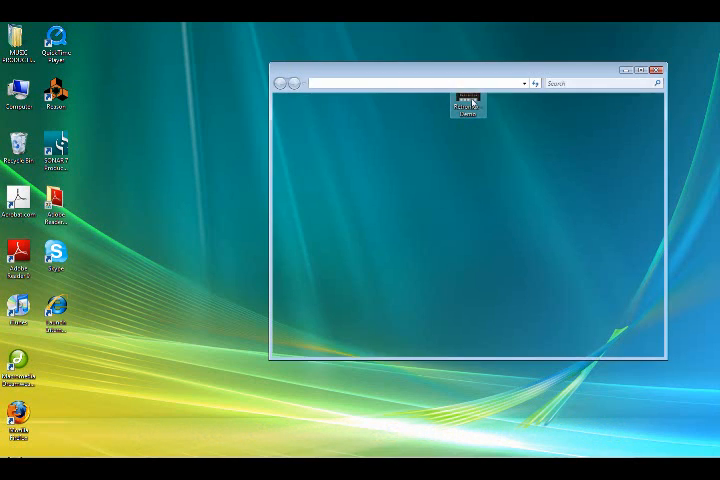
{"action": "double_click", "coordinate": [468, 104]}
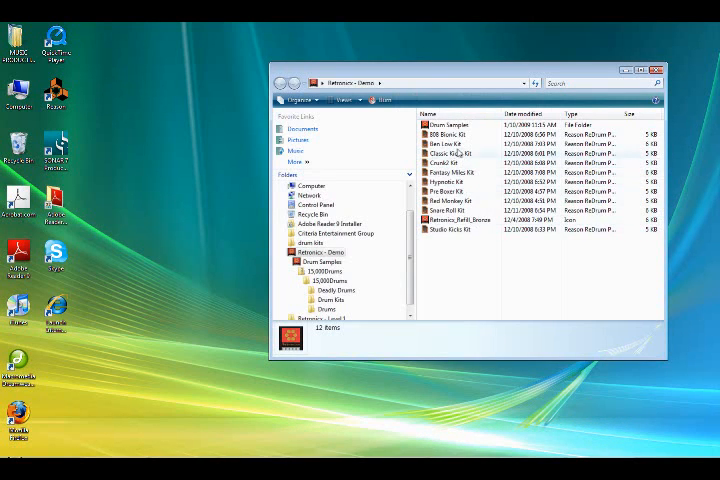
{"action": "left_click", "coordinate": [654, 68]}
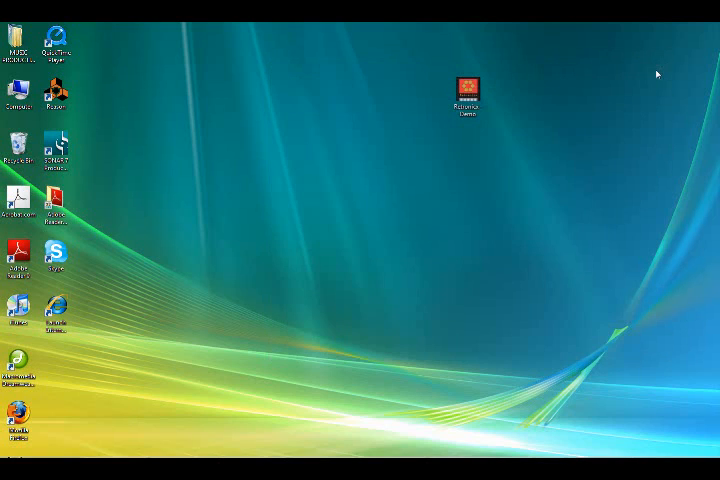
{"action": "mouse_move", "coordinate": [493, 99]}
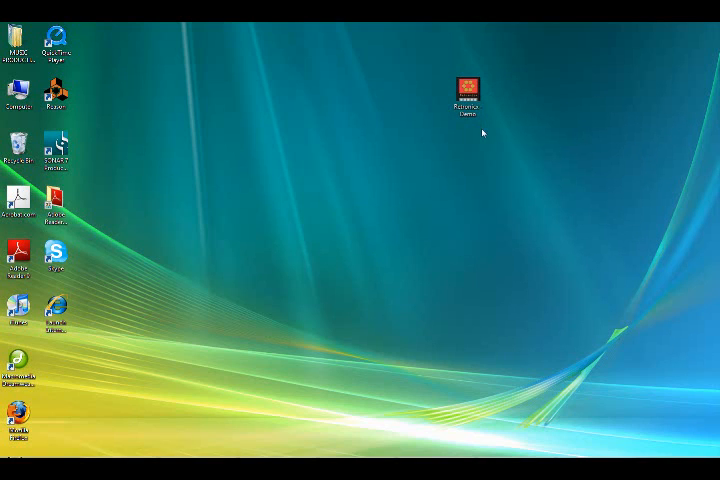
Step: Navigate via Computer to Local Disk (C:) > Program Files > Propellerhead > Reason
{"action": "left_click", "coordinate": [10, 471]}
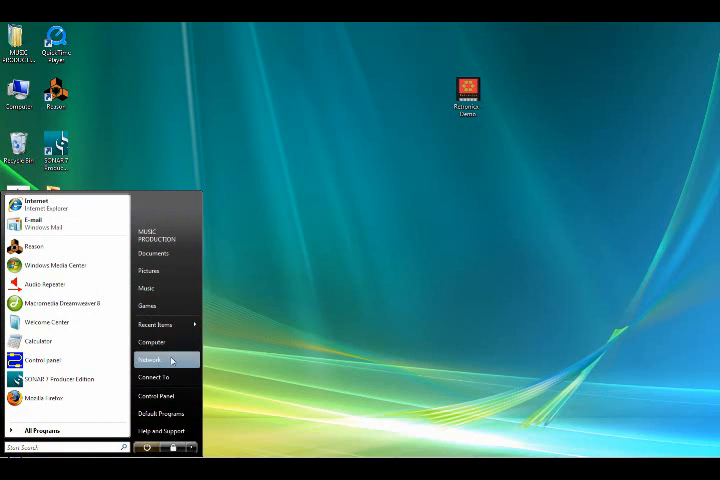
{"action": "mouse_move", "coordinate": [151, 341]}
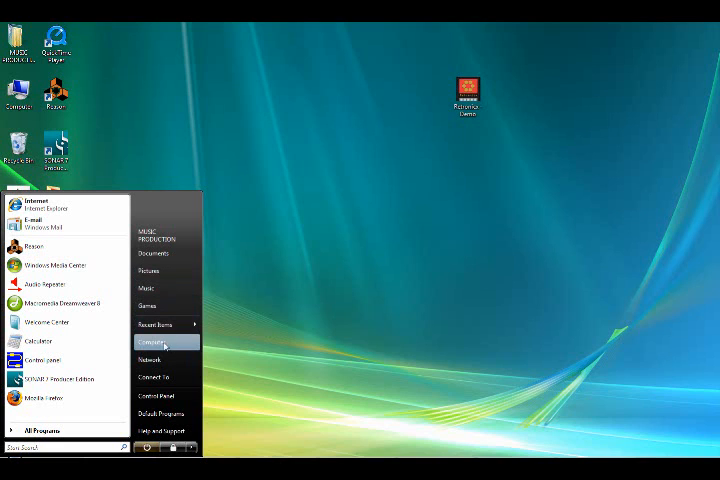
{"action": "left_click", "coordinate": [150, 341]}
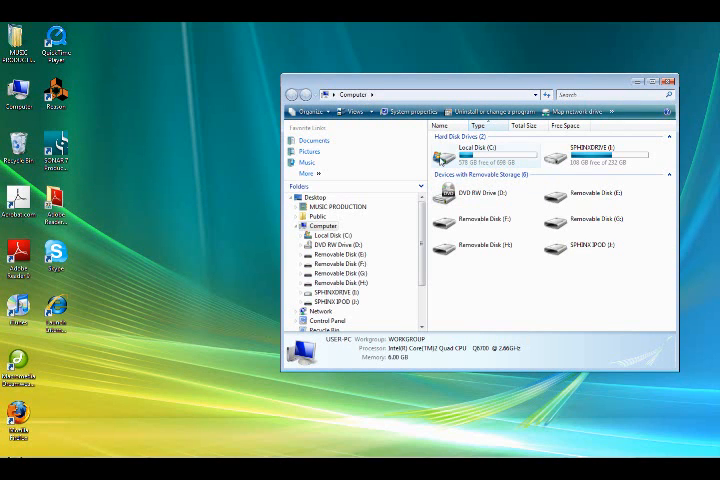
{"action": "double_click", "coordinate": [475, 150]}
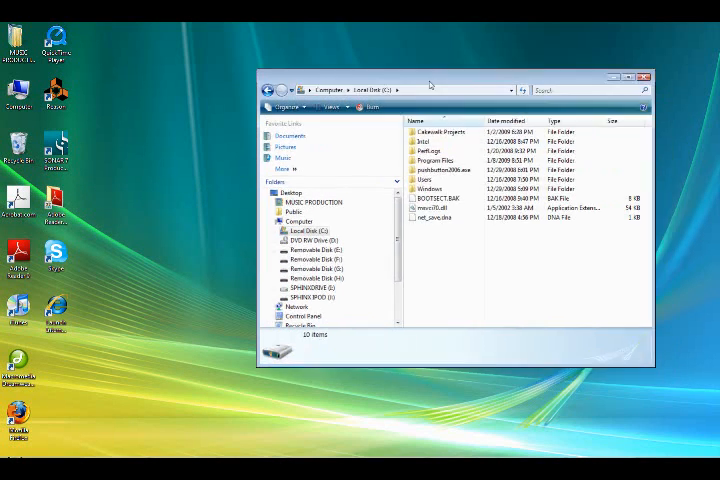
{"action": "double_click", "coordinate": [438, 160]}
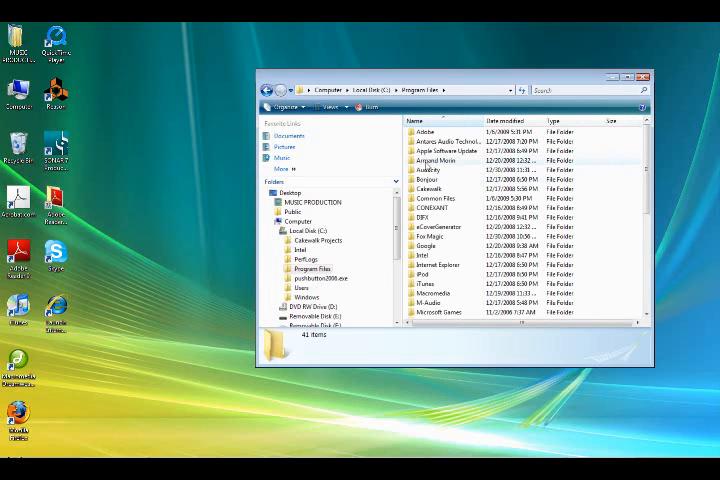
{"action": "scroll", "scroll_direction": "down", "scroll_amount": 3}
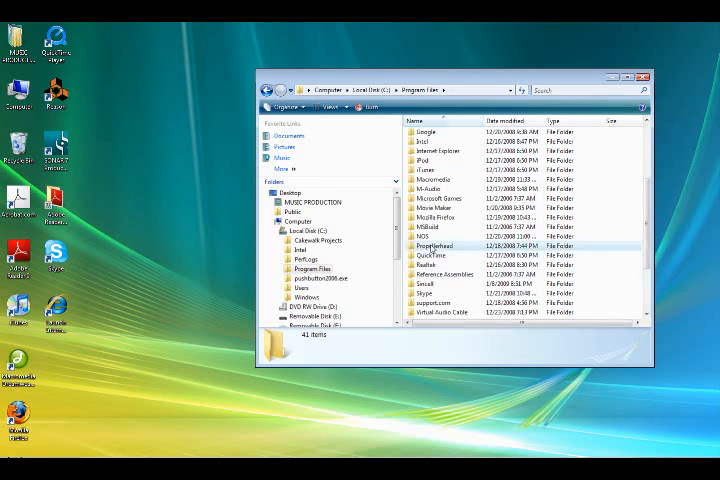
{"action": "double_click", "coordinate": [434, 245]}
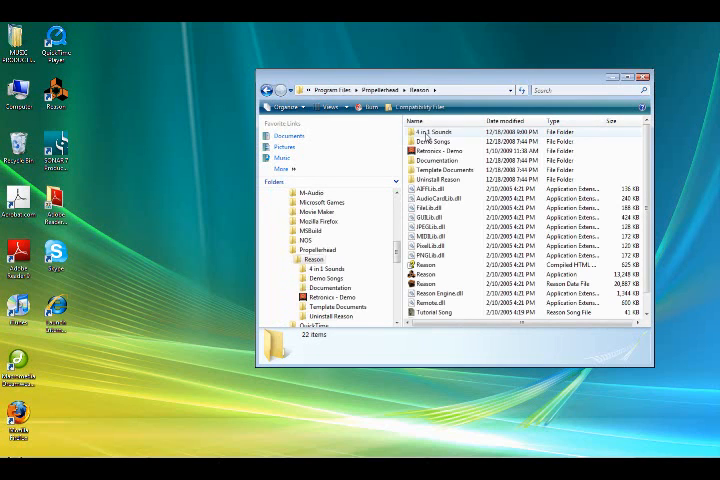
{"action": "scroll", "scroll_direction": "down", "scroll_amount": 3}
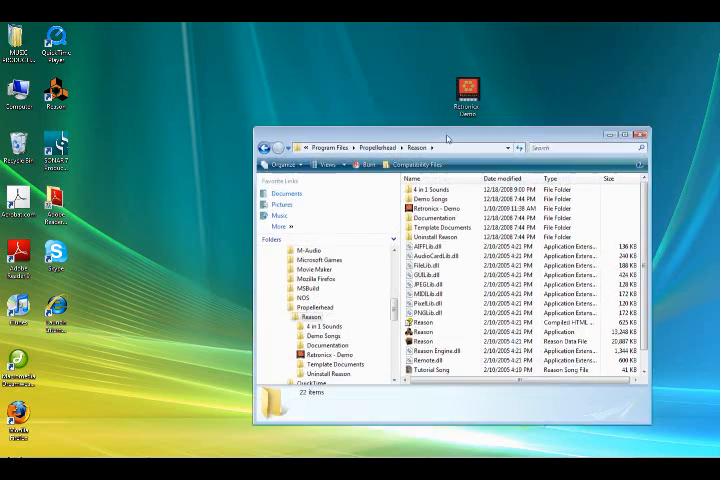
Step: Confirm Retronicx - Demo sits in the Reason folder and close the Explorer window
{"action": "left_click", "coordinate": [430, 199]}
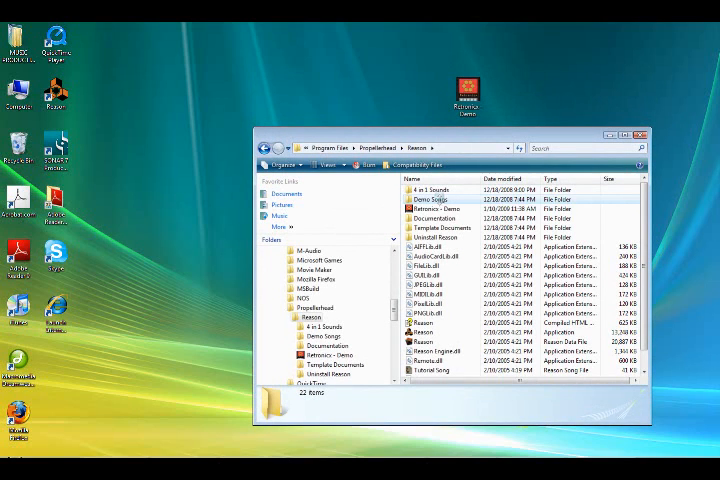
{"action": "left_click", "coordinate": [430, 189]}
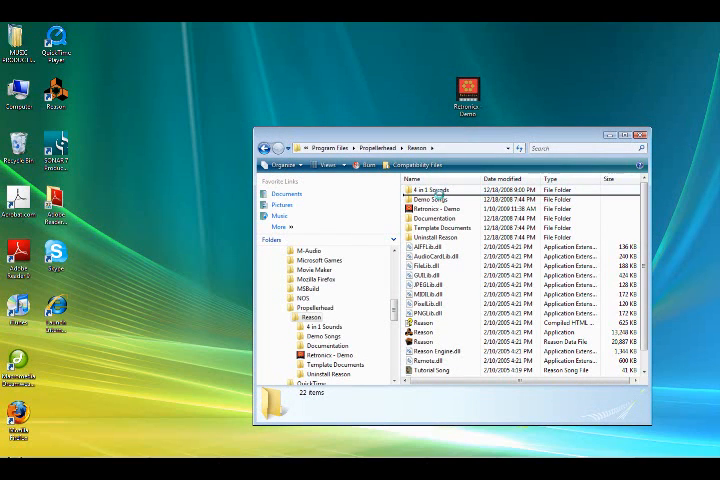
{"action": "left_click", "coordinate": [435, 199]}
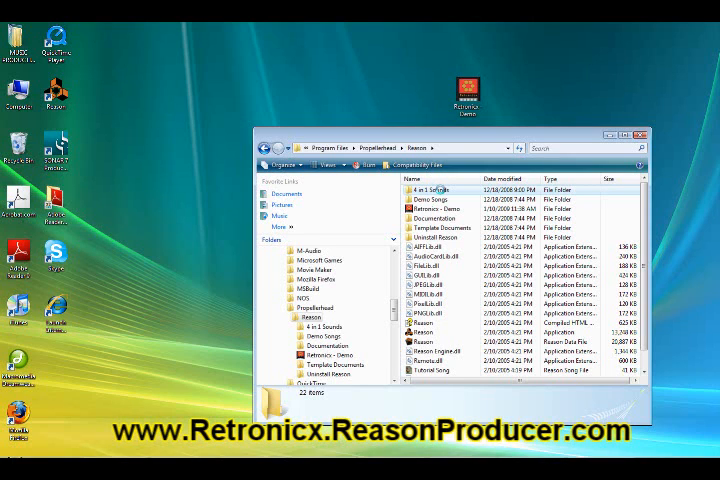
{"action": "left_click", "coordinate": [433, 191]}
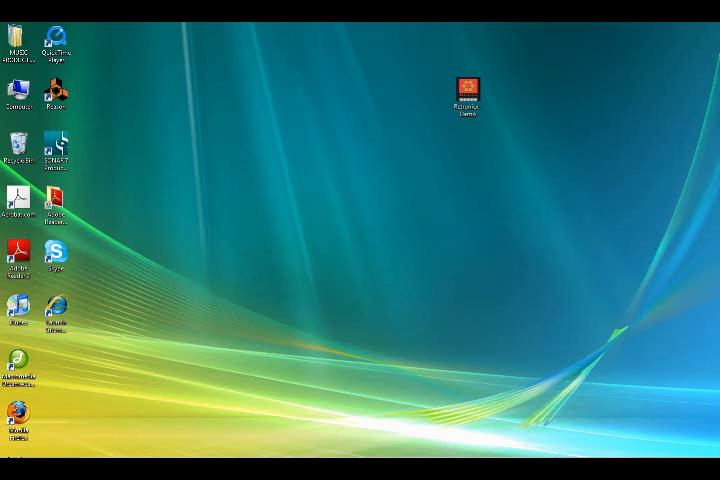
Step: Launch Reason from its desktop shortcut
{"action": "double_click", "coordinate": [466, 95]}
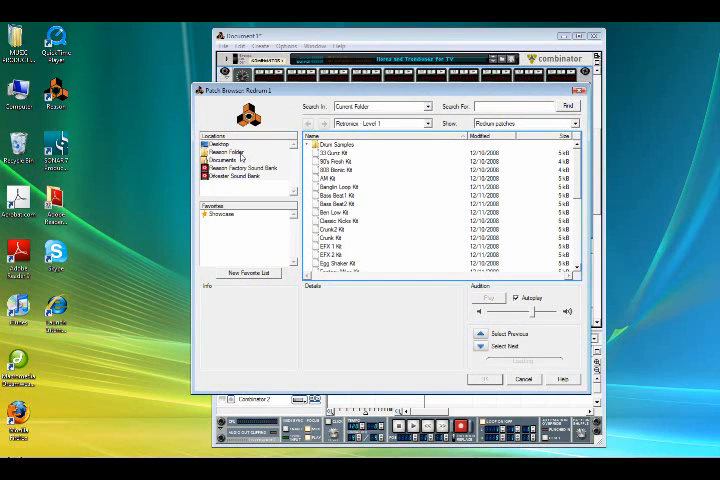
Step: Go to the Reason Folder location and select the Retronicx - Demo folder for the Locations list
{"action": "left_click", "coordinate": [228, 162]}
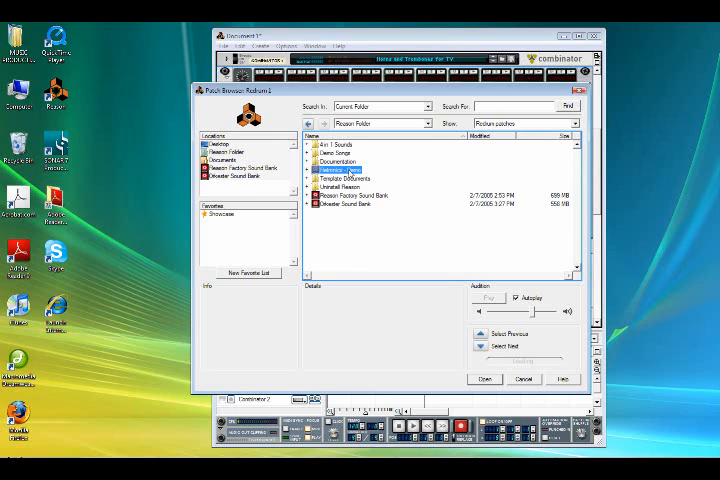
{"action": "left_click", "coordinate": [340, 169]}
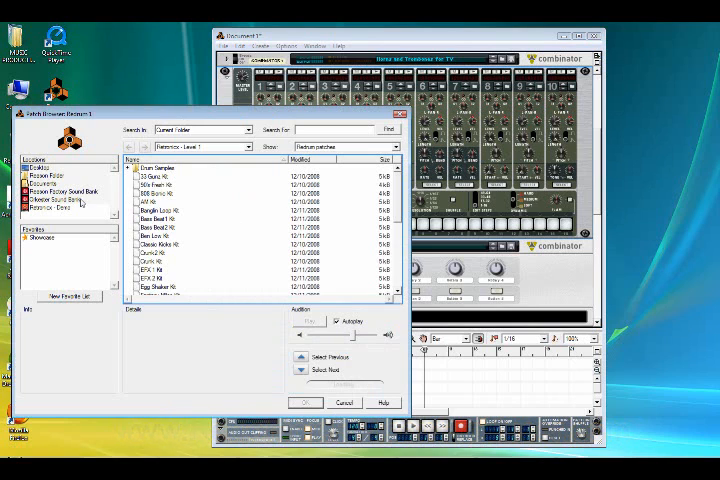
Step: Preview the 808 Bionic and Pin Boxer kits in Retronicx - Demo, then load Pin Boxer Kit into Redrum
{"action": "left_click", "coordinate": [56, 199]}
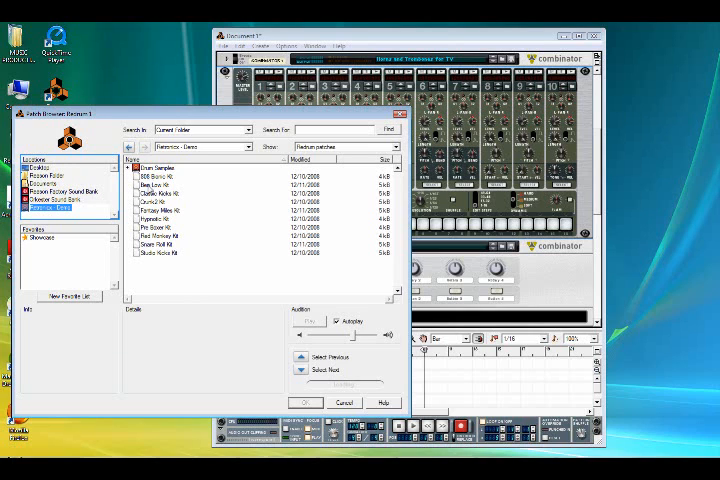
{"action": "left_click", "coordinate": [156, 175]}
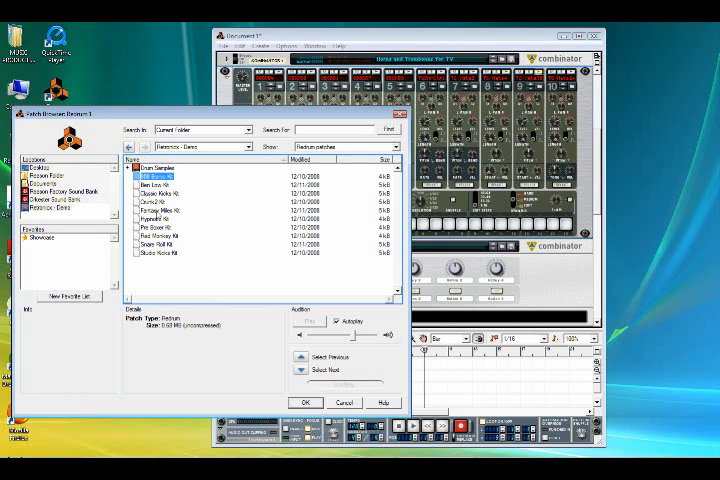
{"action": "left_click", "coordinate": [155, 229]}
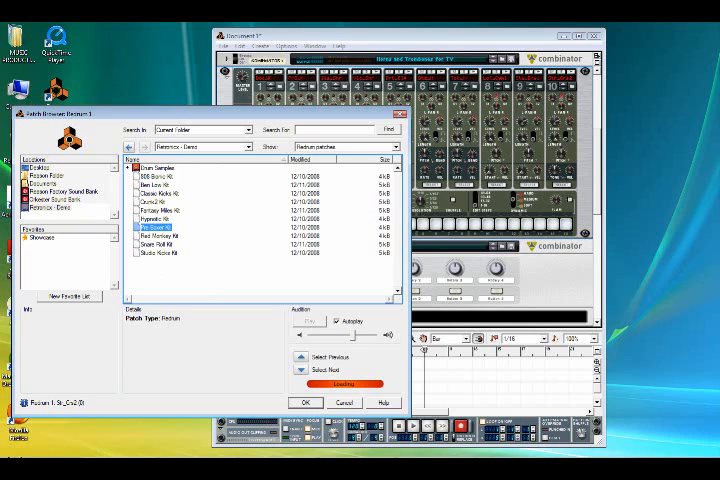
{"action": "mouse_move", "coordinate": [65, 453]}
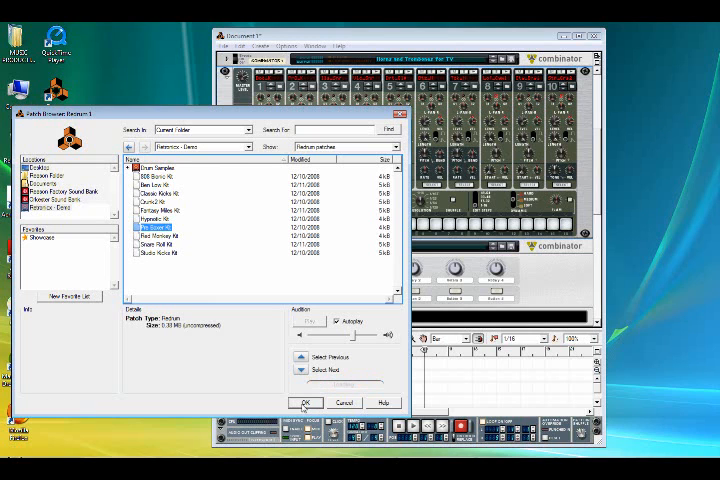
{"action": "left_click", "coordinate": [305, 401]}
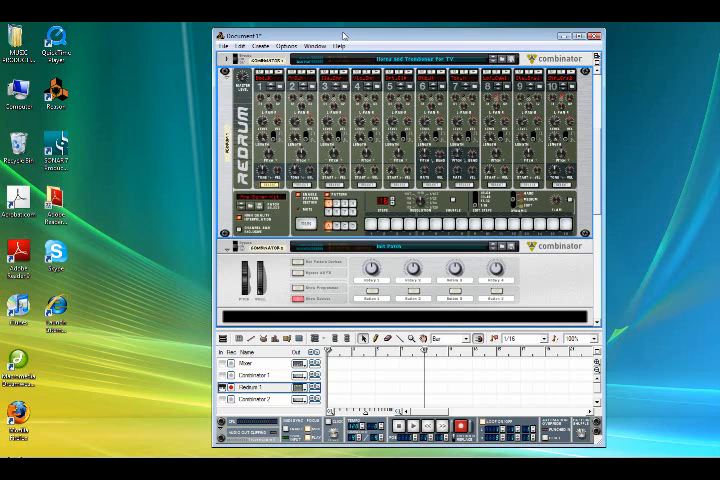
{"action": "mouse_move", "coordinate": [343, 33]}
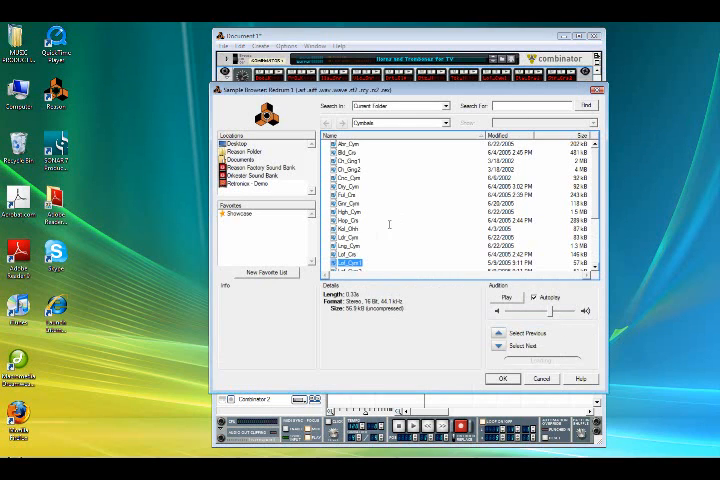
Step: Preview a couple of cymbal samples and close the sample browser
{"action": "left_click", "coordinate": [350, 248]}
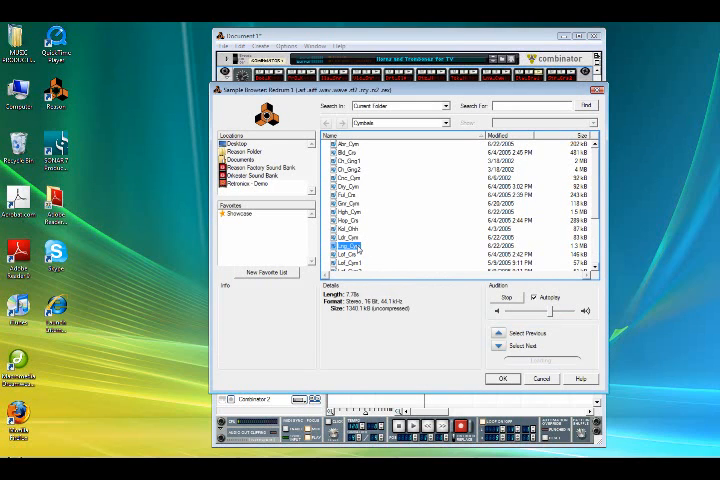
{"action": "left_click", "coordinate": [355, 238]}
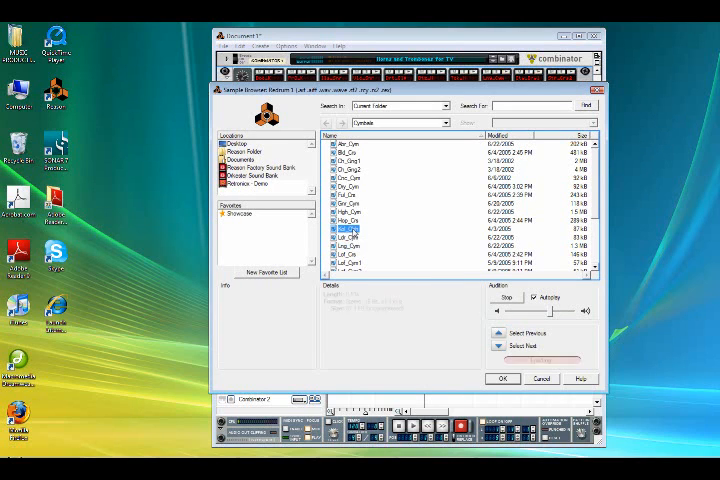
{"action": "left_click", "coordinate": [350, 238]}
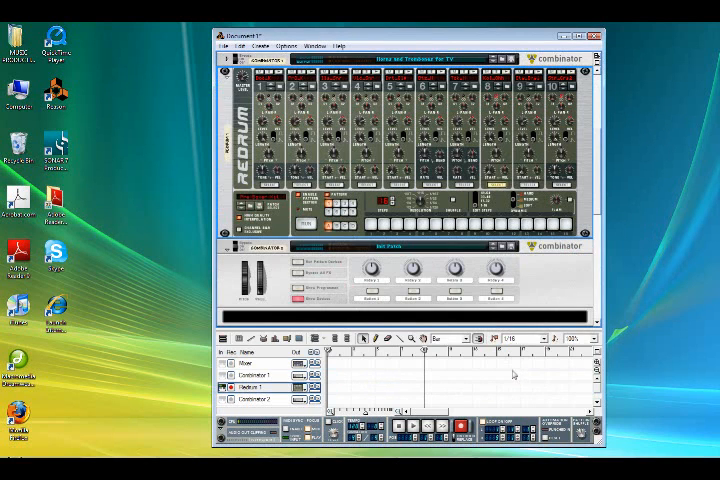
{"action": "mouse_move", "coordinate": [476, 360]}
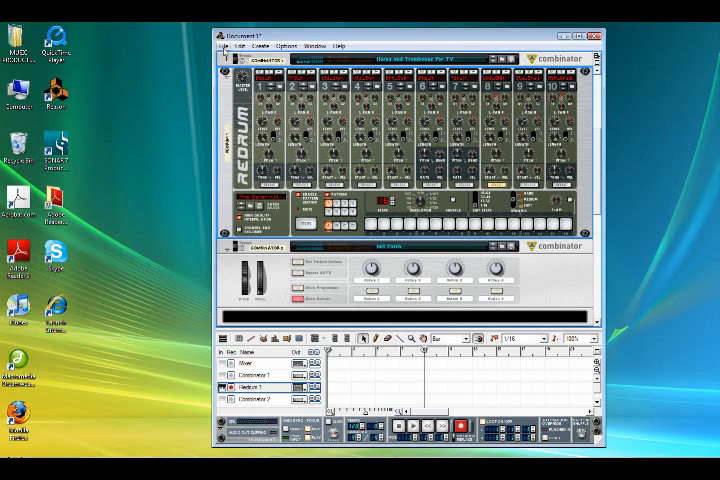
Step: Bring up Song Self-Contain Settings from the File menu
{"action": "left_click", "coordinate": [228, 45]}
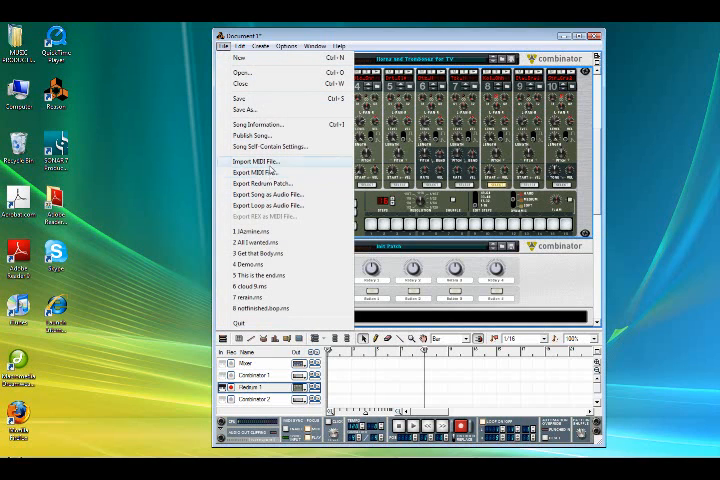
{"action": "left_click", "coordinate": [271, 146]}
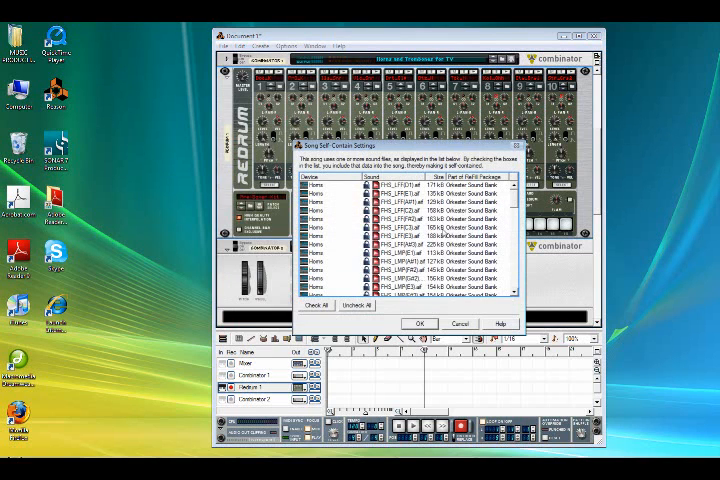